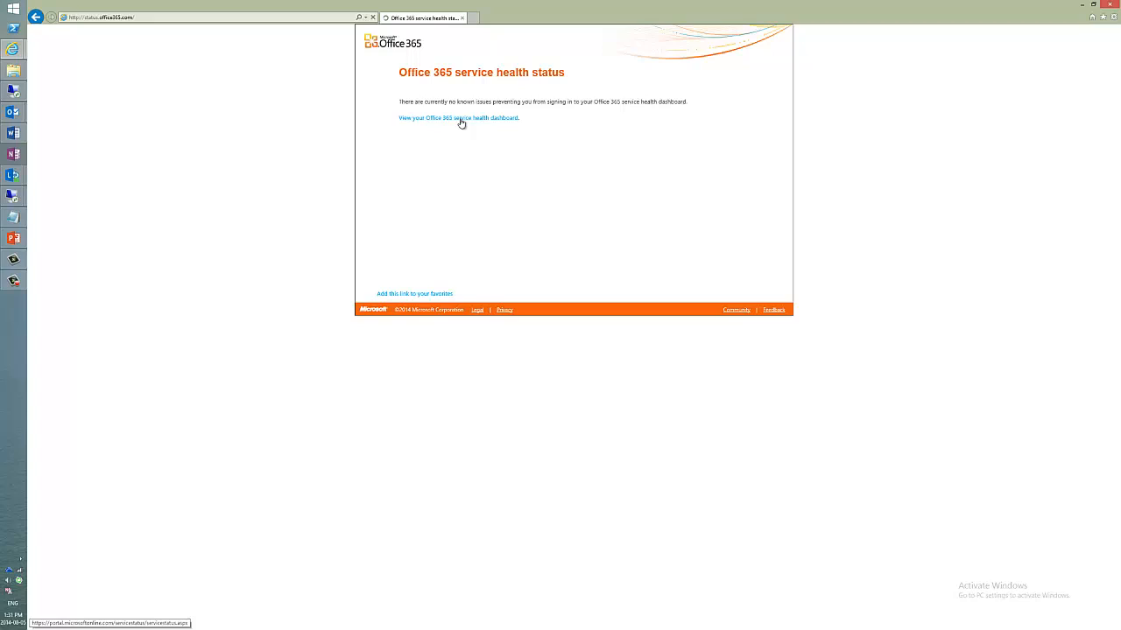
# Sign in to the Office 365 account from the service health dashboard link
pyautogui.click(459, 119)
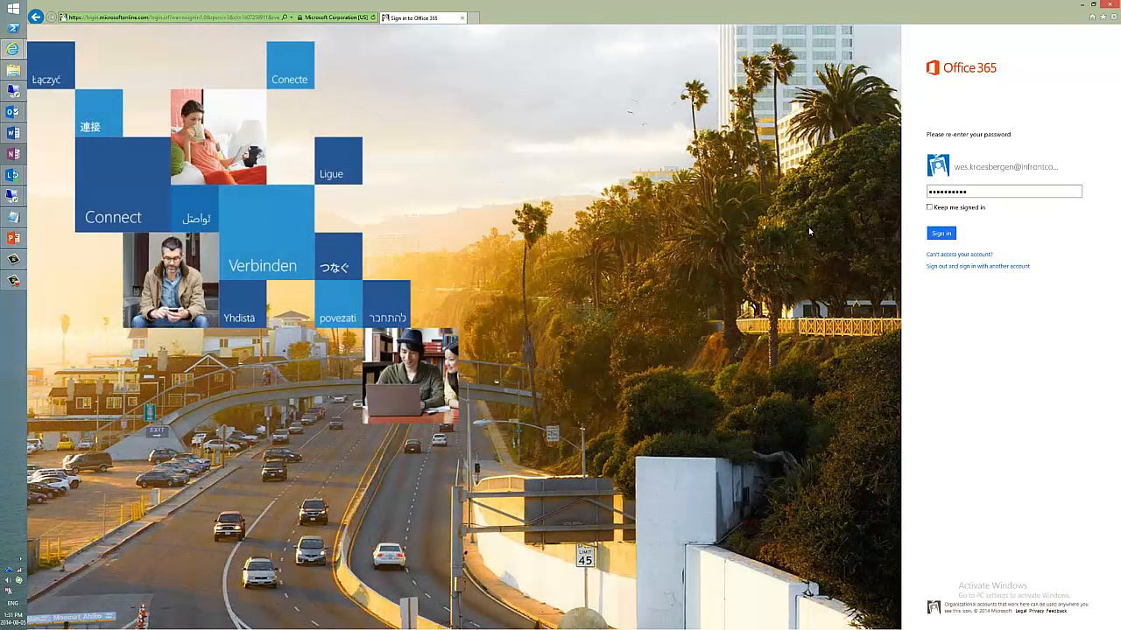
pyautogui.click(940, 232)
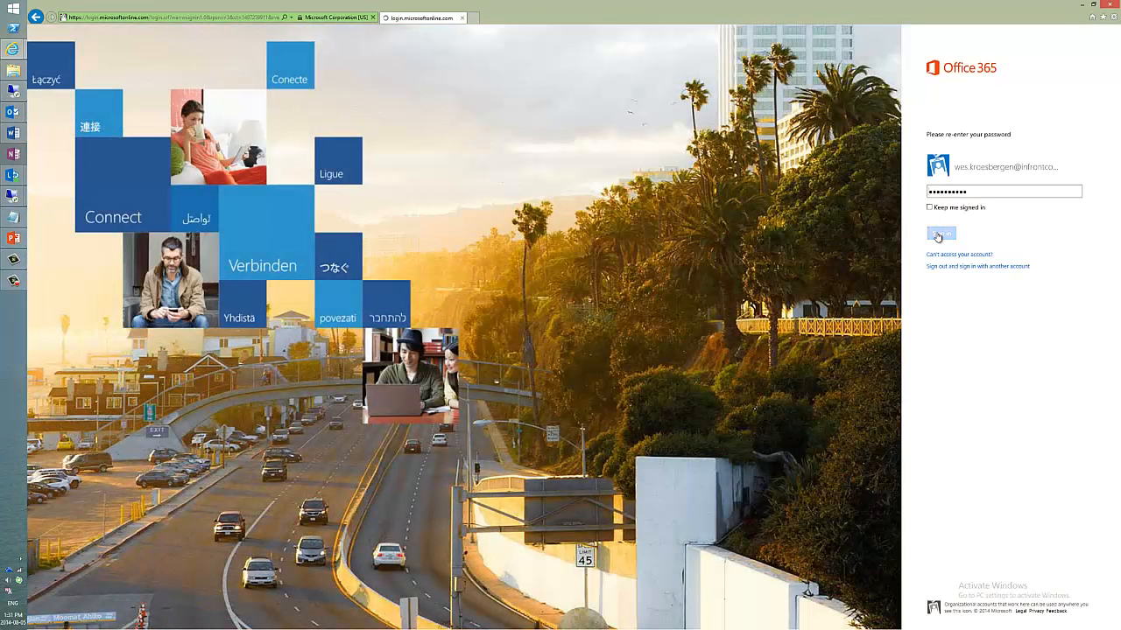
pyautogui.click(941, 234)
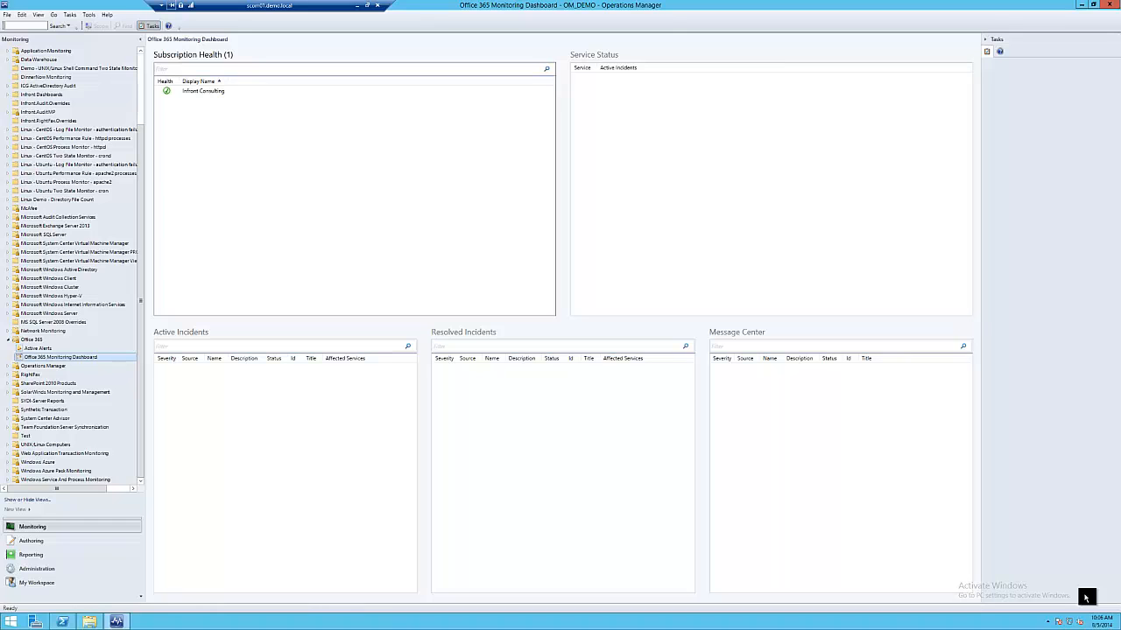
# Show the Office 365 Monitoring Dashboard contents, then the Active Alerts list of Office 365 alerts
pyautogui.click(203, 91)
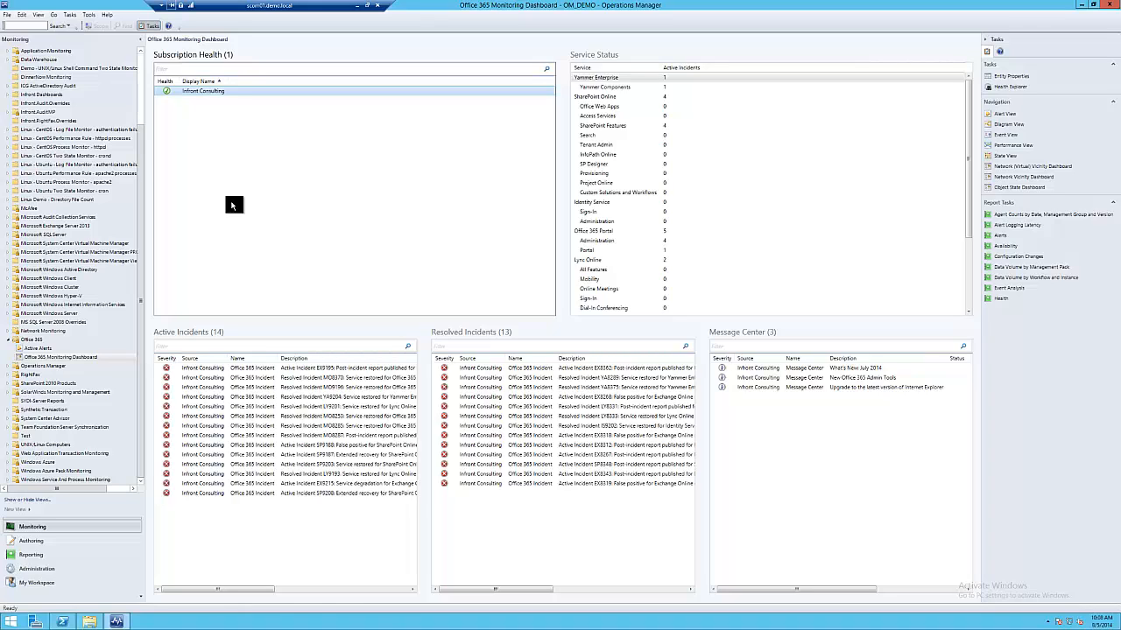
pyautogui.moveTo(255, 207)
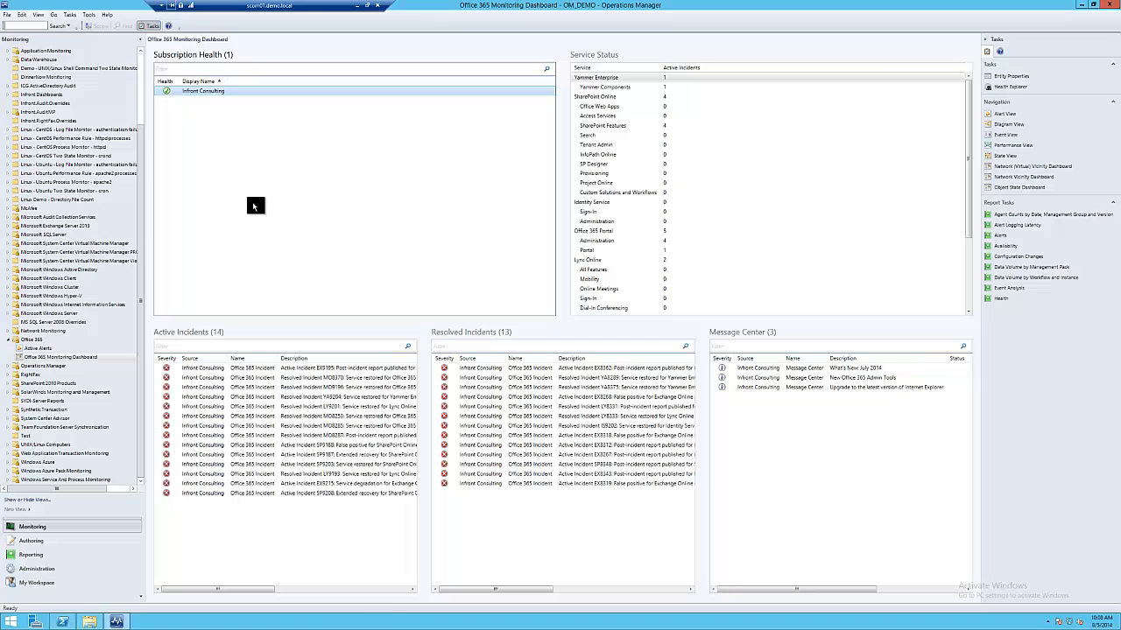
pyautogui.moveTo(79, 366)
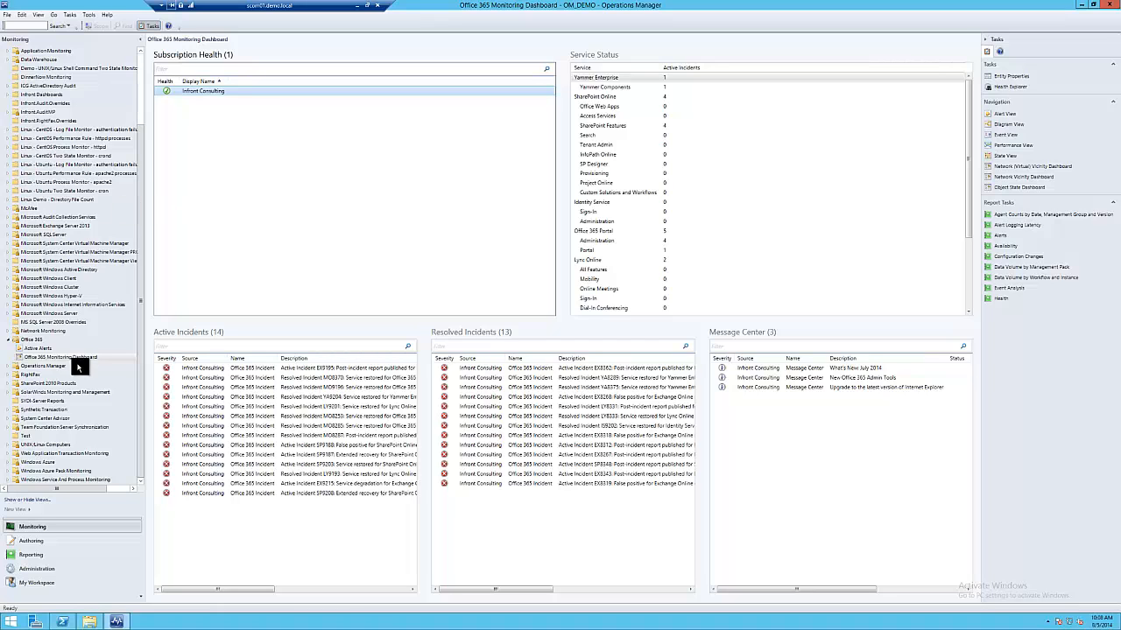
pyautogui.click(39, 349)
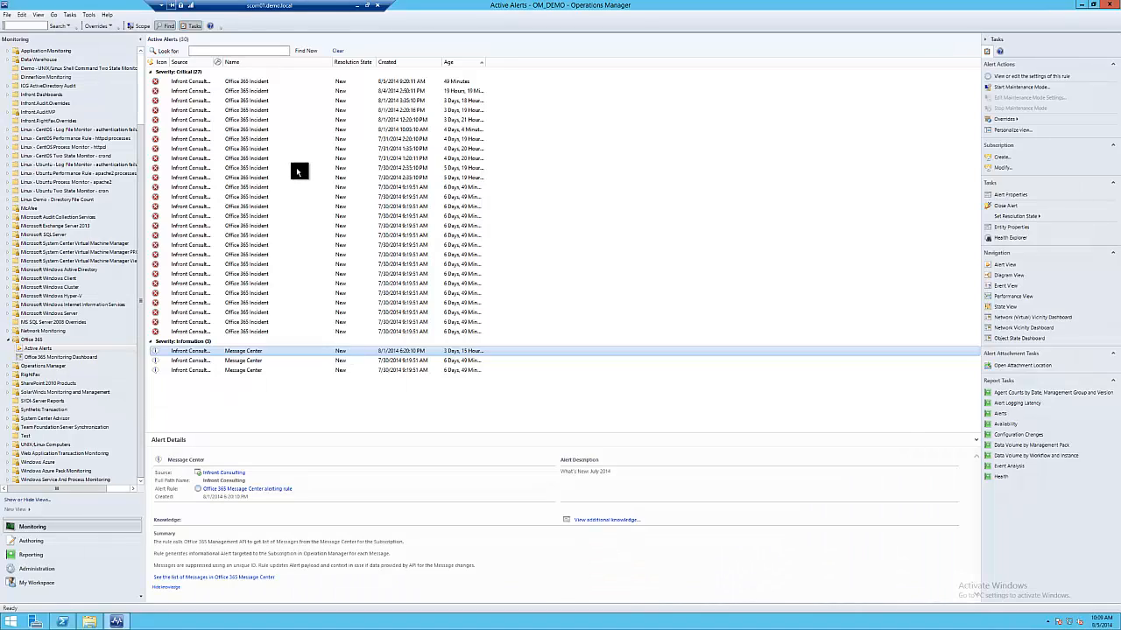
# Open the Alert Properties of an Office 365 Incident alert
pyautogui.click(32, 348)
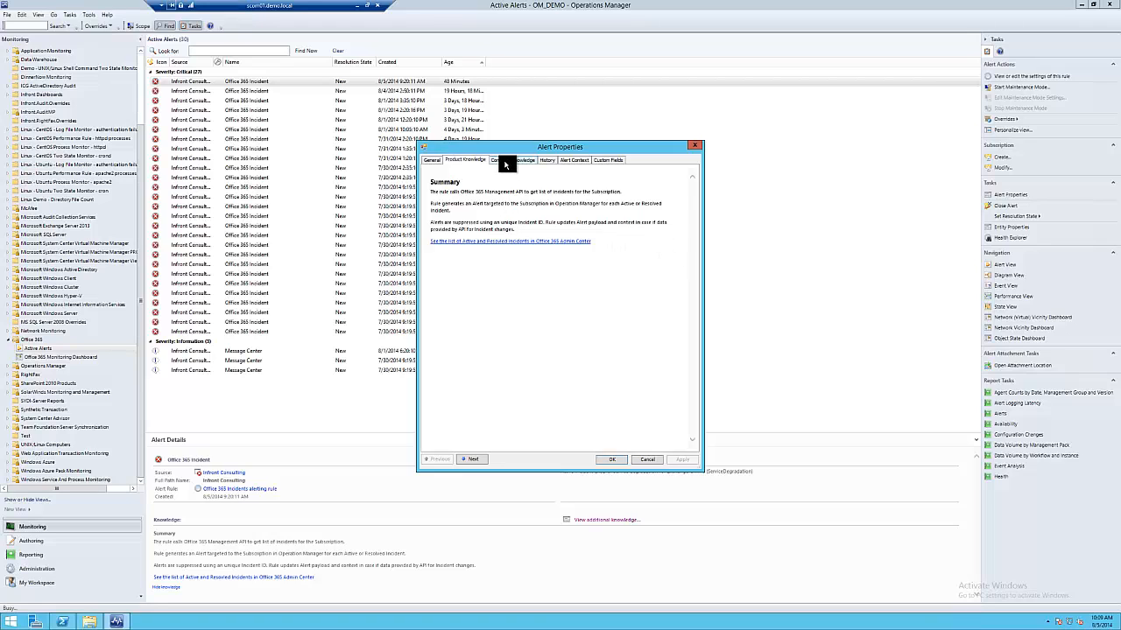
# Review the alert's Company Knowledge, General and Alert Context details, then close the properties
pyautogui.click(511, 161)
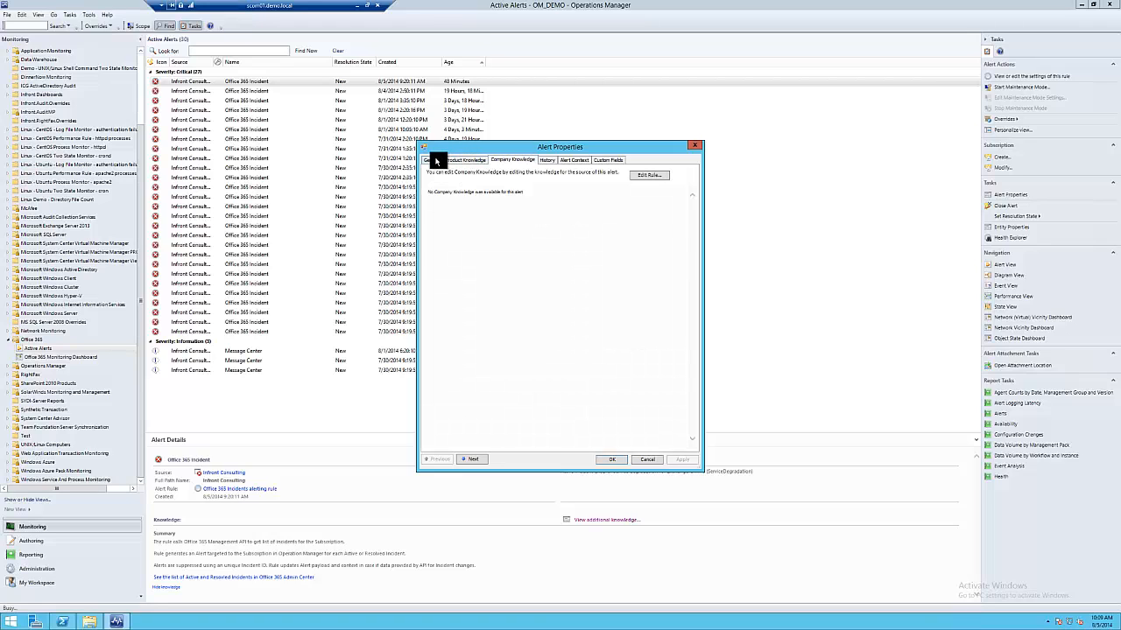
pyautogui.click(430, 160)
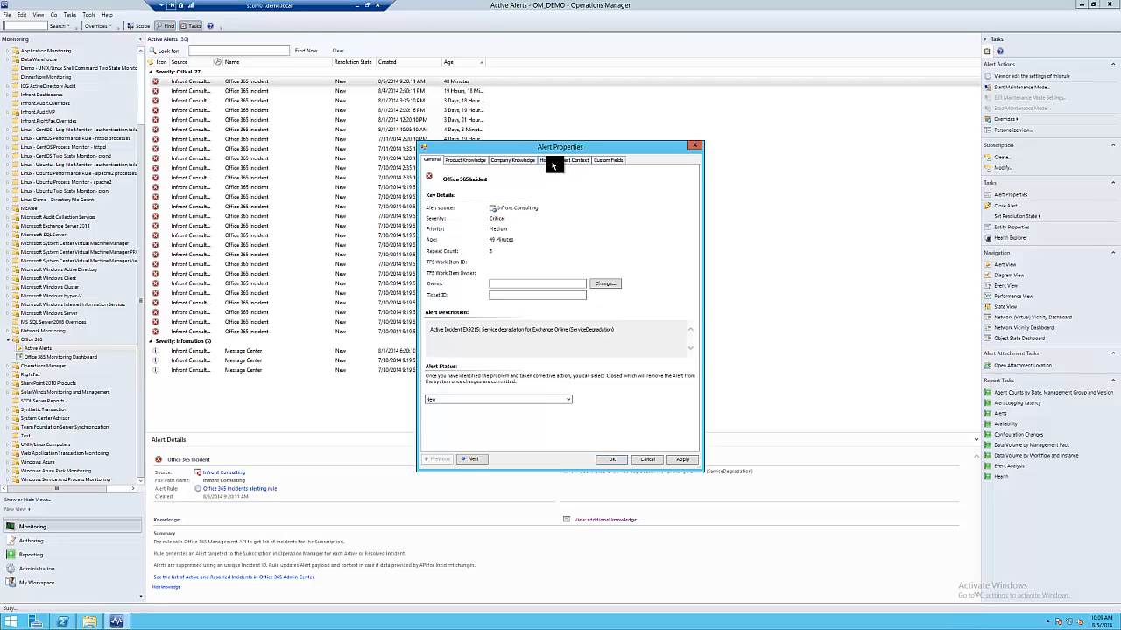
pyautogui.click(572, 161)
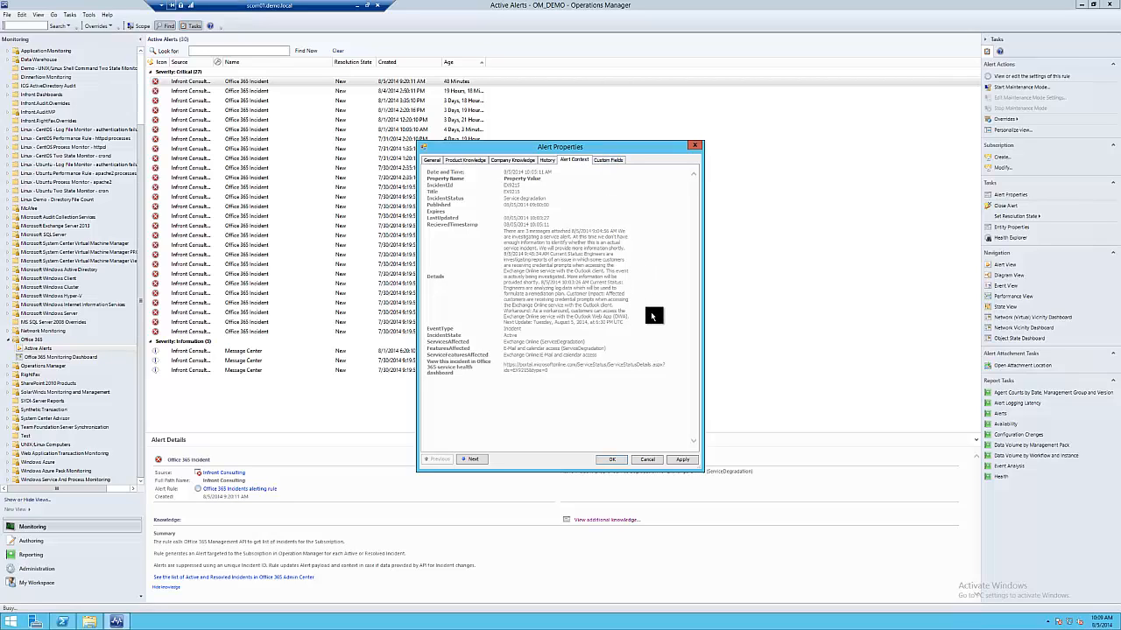
pyautogui.moveTo(669, 441)
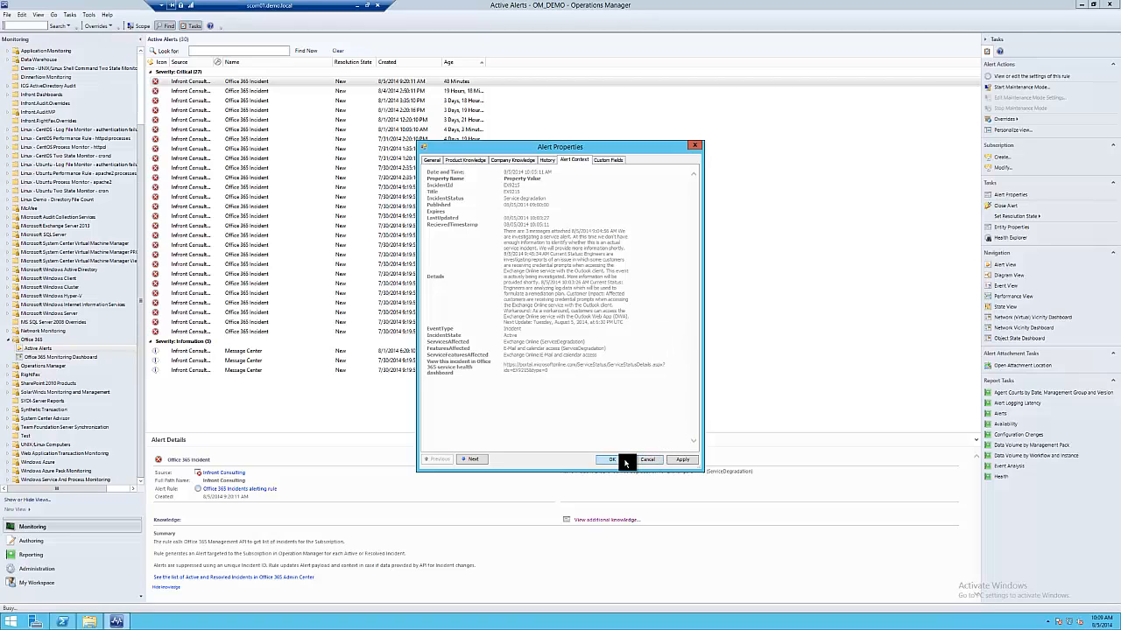
pyautogui.click(613, 459)
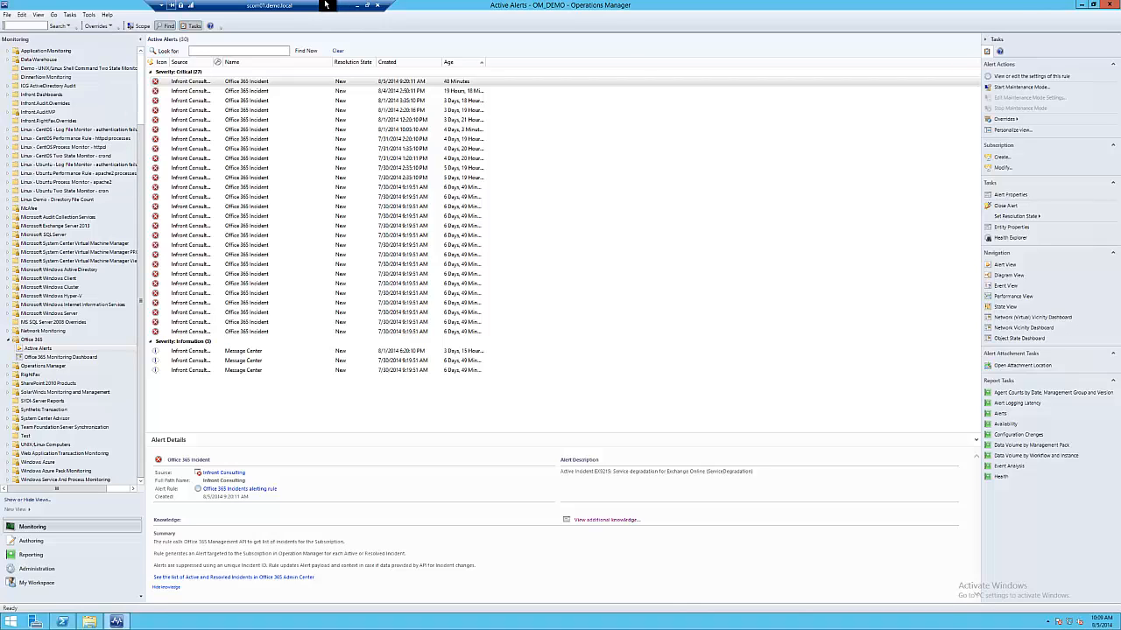
pyautogui.moveTo(344, 375)
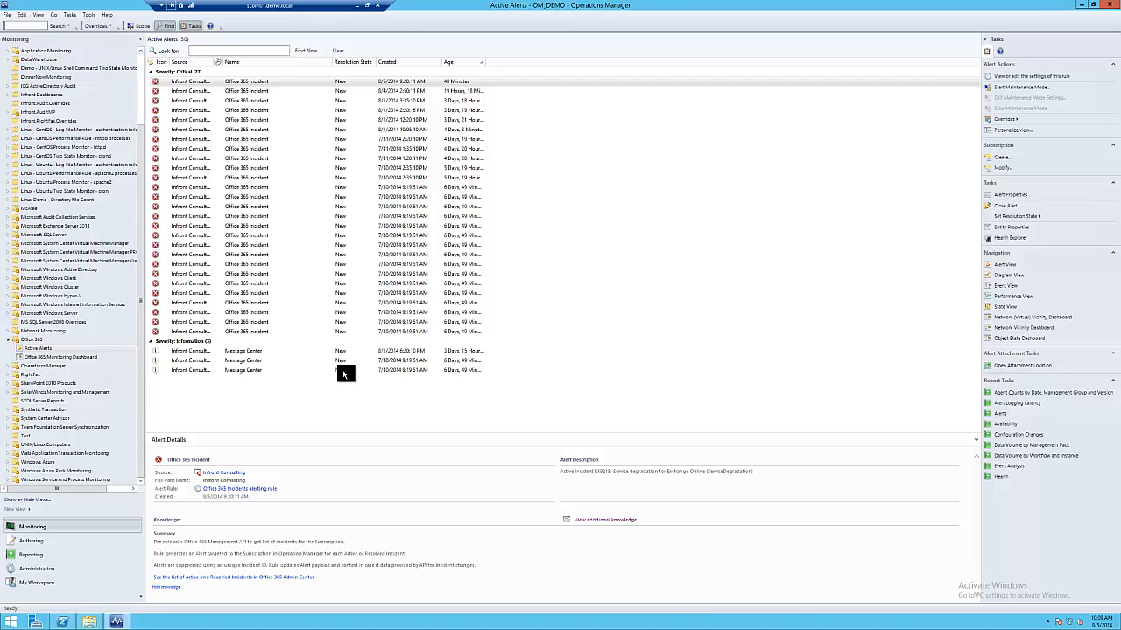
# Start the Availability report task for the Office 365 subscription
pyautogui.click(62, 357)
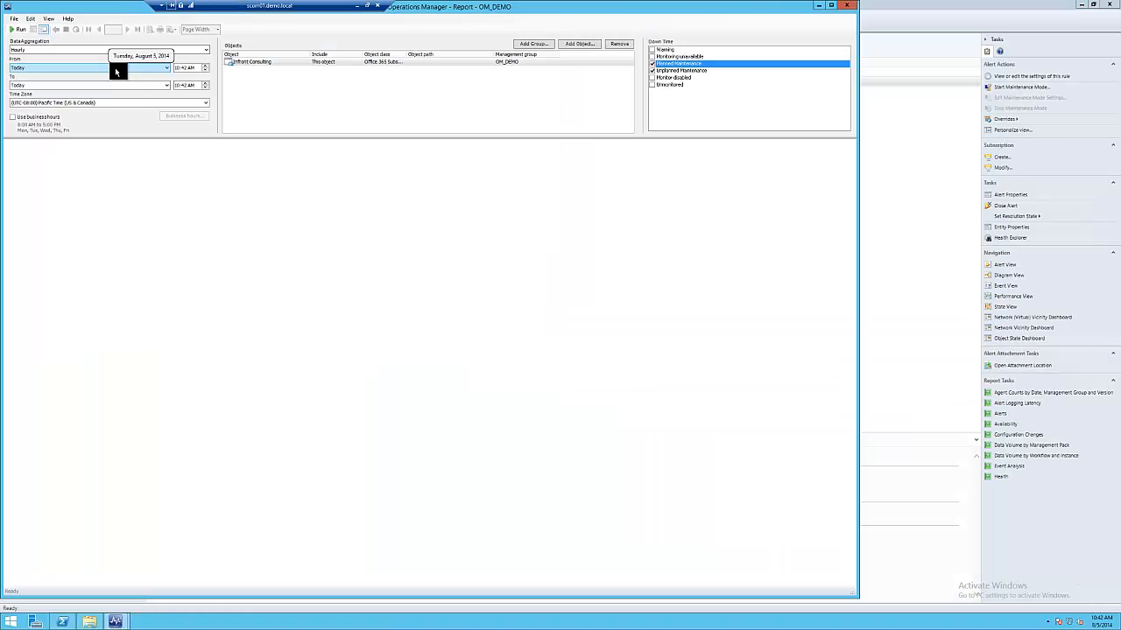
# Run the availability report from the first day of the month (99.74% uptime), then close it
pyautogui.click(165, 67)
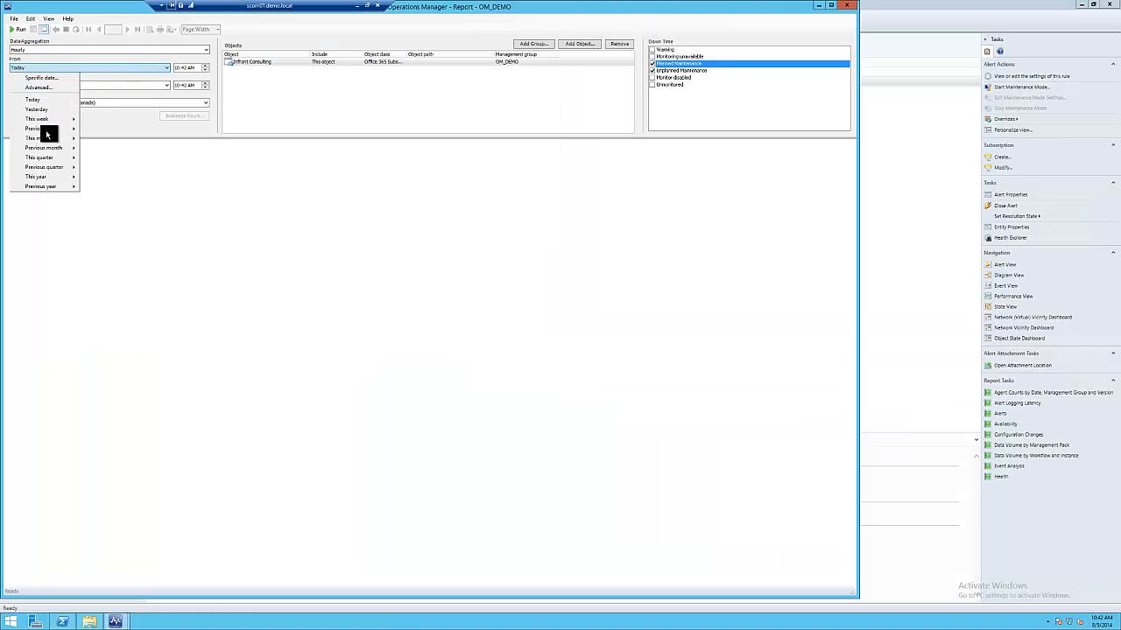
pyautogui.moveTo(44, 138)
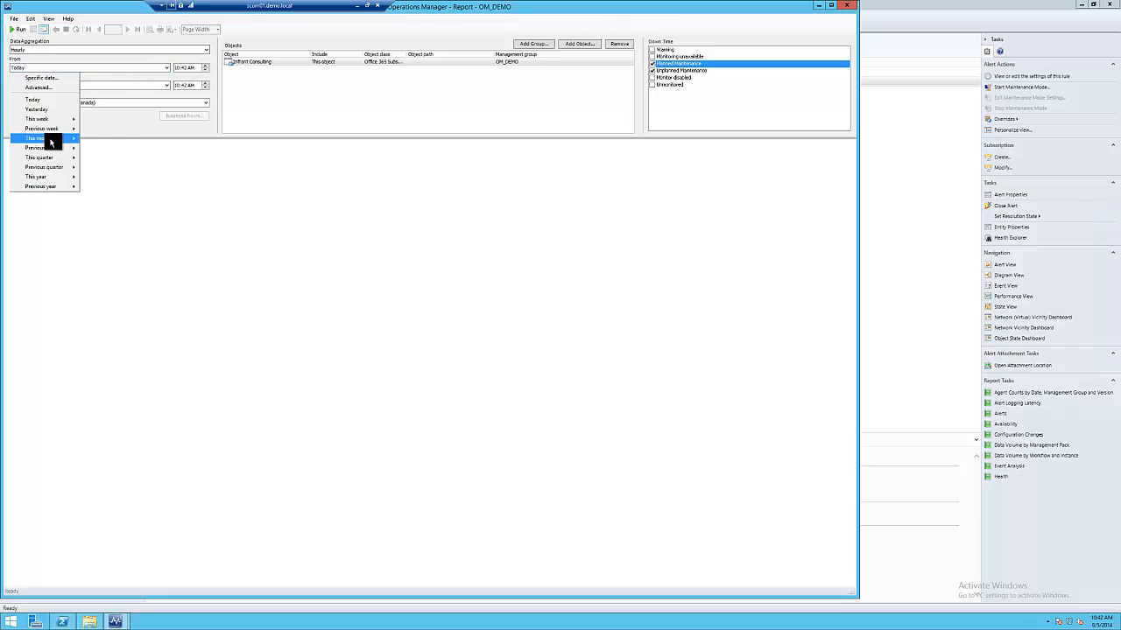
pyautogui.click(37, 138)
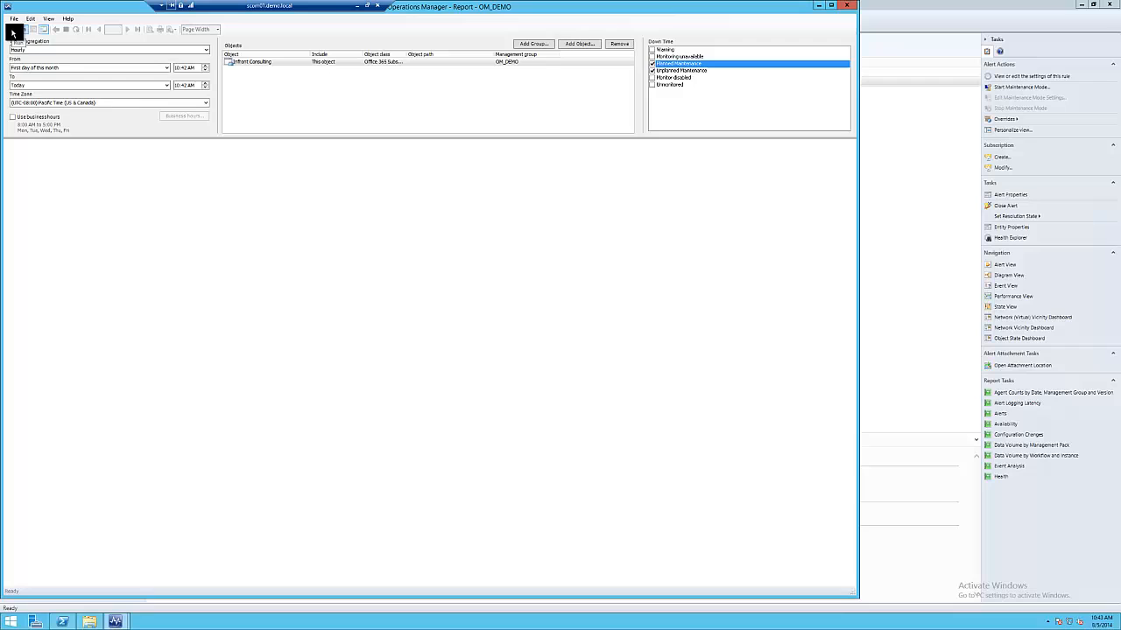
pyautogui.click(16, 28)
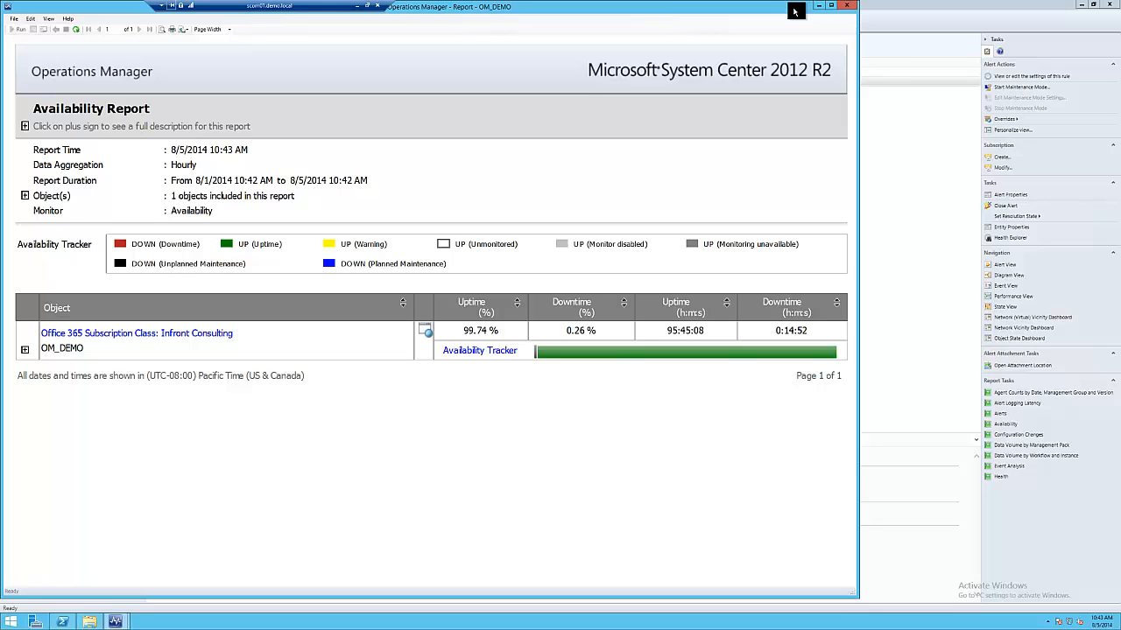
pyautogui.click(845, 6)
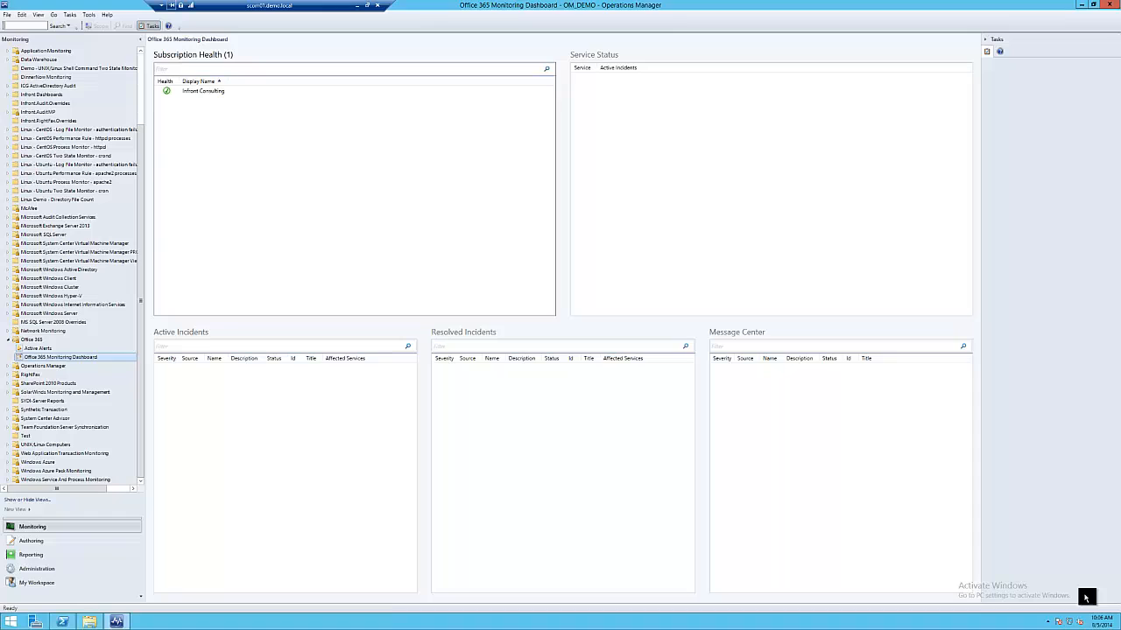